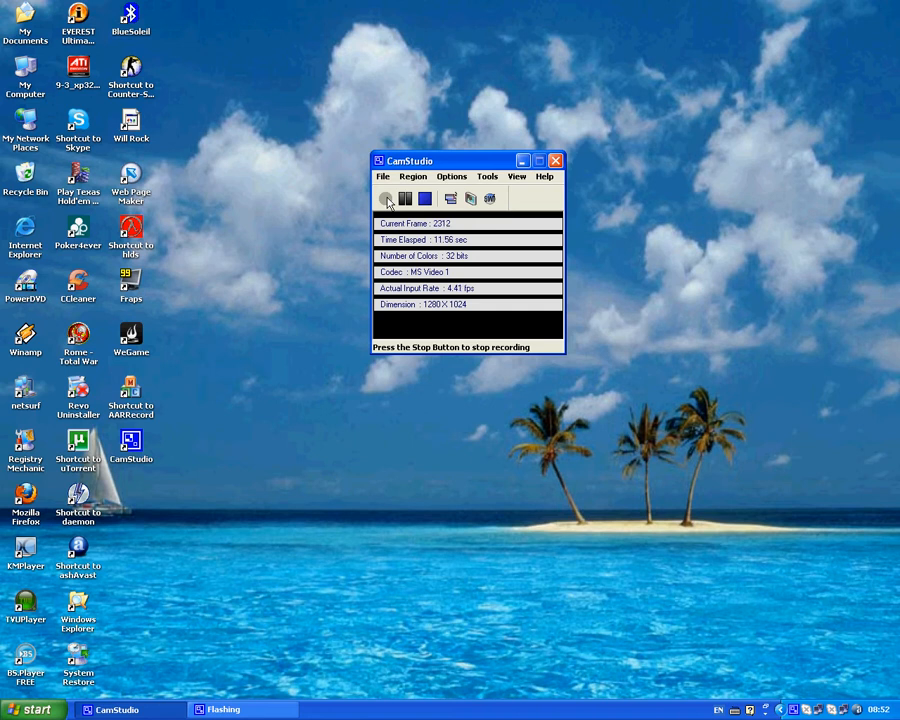
{"action": "mouse_move", "coordinate": [360, 210]}
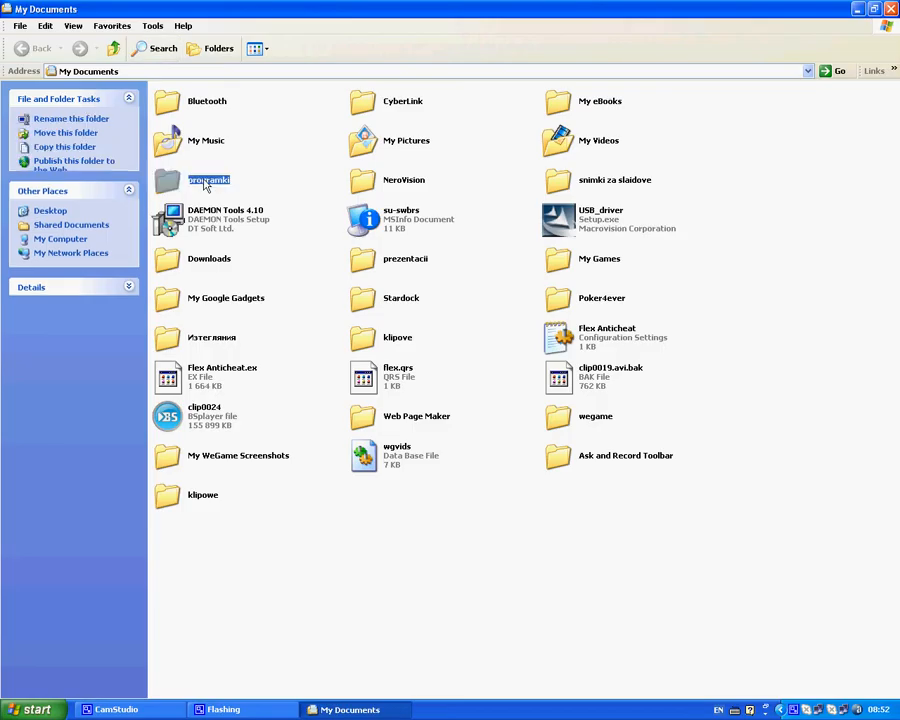
Navigate into the programki folder and then into the vloader 2.7 folder
{"action": "double_click", "coordinate": [208, 180]}
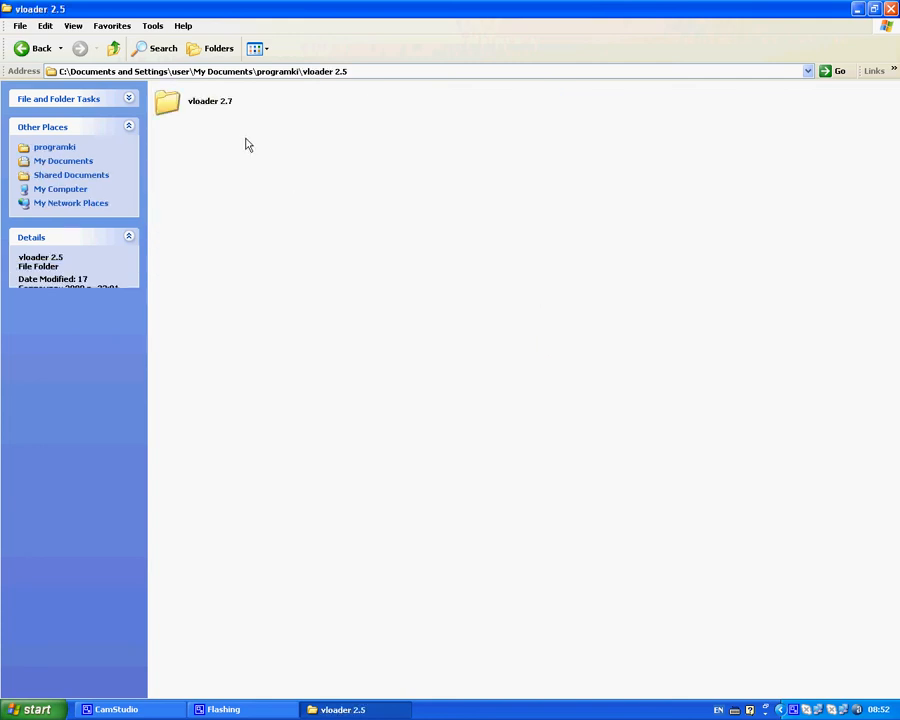
{"action": "double_click", "coordinate": [210, 90]}
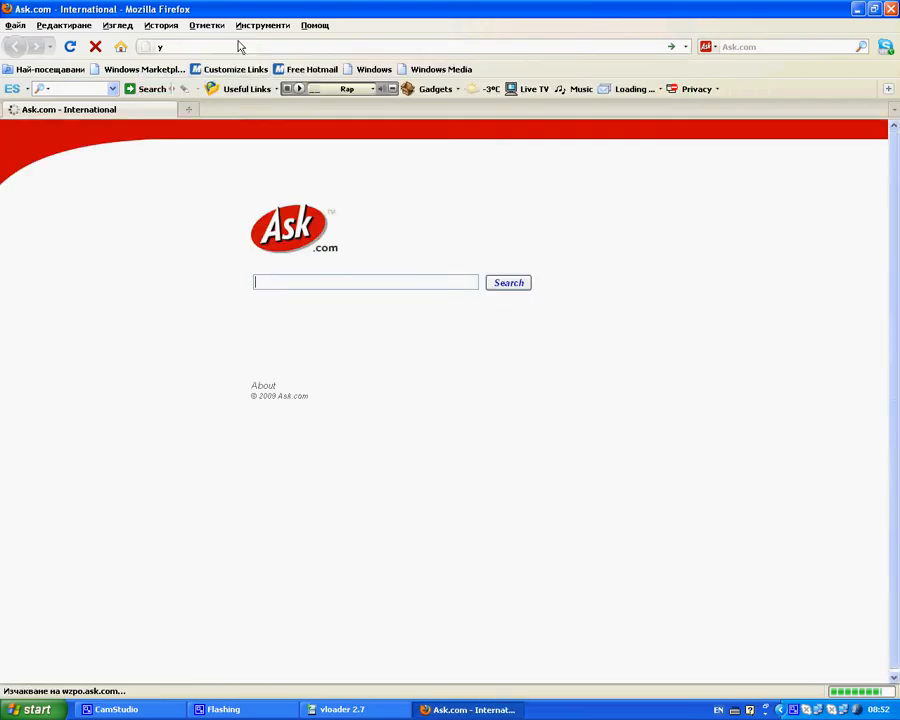
Reach youtube.com in Firefox and start a recommended video from the homepage
{"action": "type", "text": "p://www.youtube.com/"}
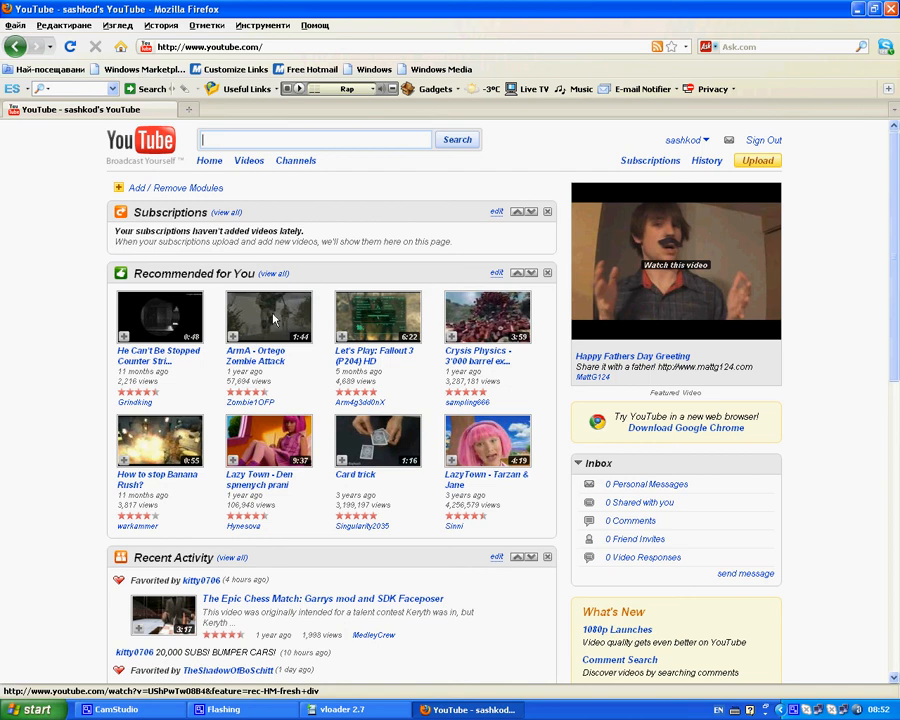
{"action": "left_click", "coordinate": [268, 316]}
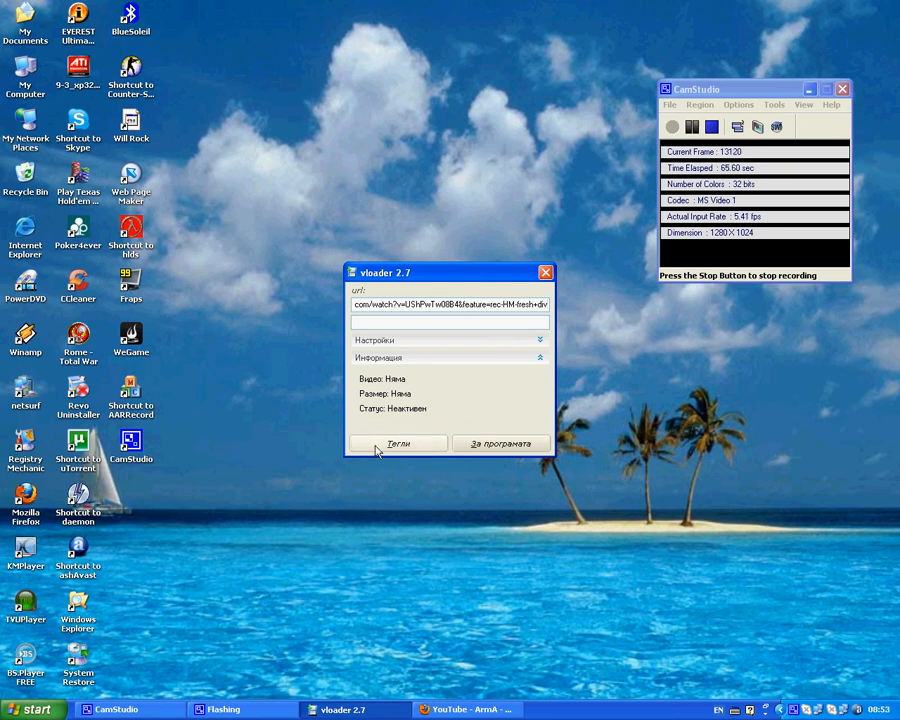
Download the pasted YouTube link, bringing up the Browse for Folder dialog
{"action": "left_click", "coordinate": [396, 444]}
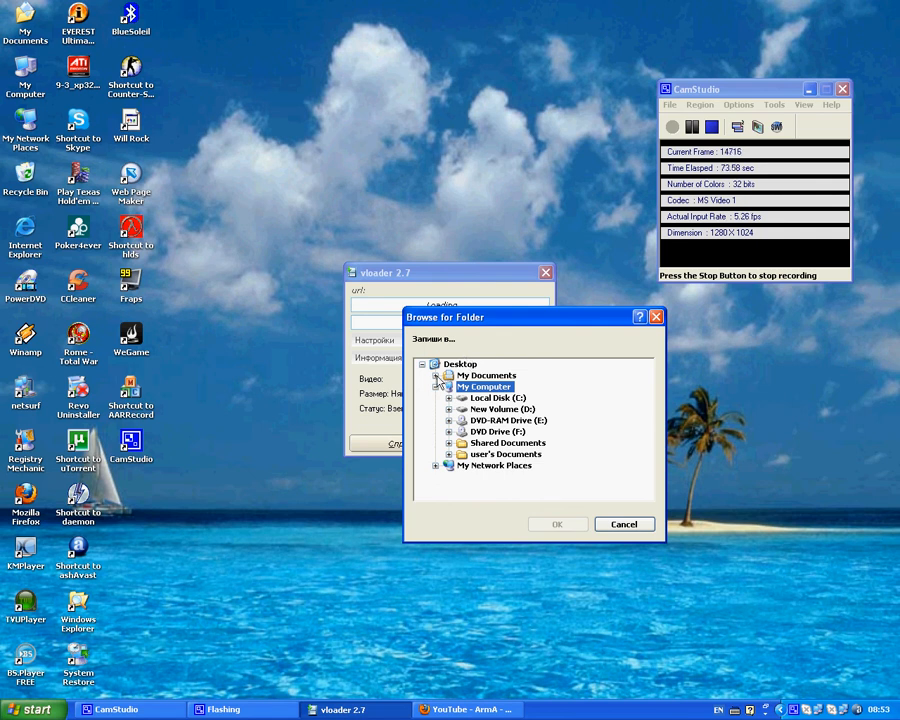
Choose My Documents\klipove as the save folder and confirm so loading begins
{"action": "left_click", "coordinate": [448, 376]}
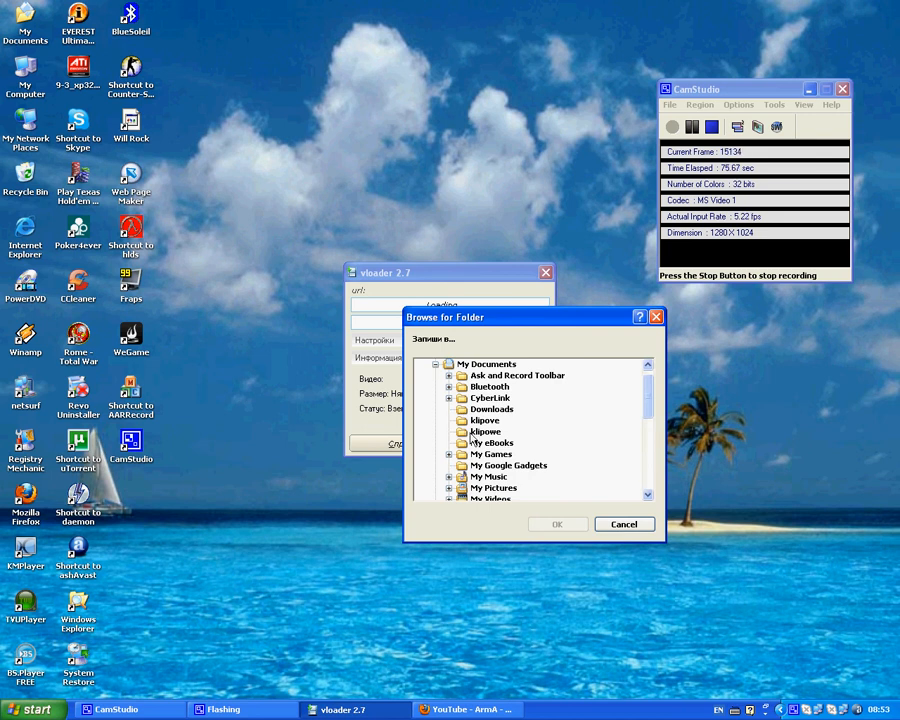
{"action": "left_click", "coordinate": [484, 432]}
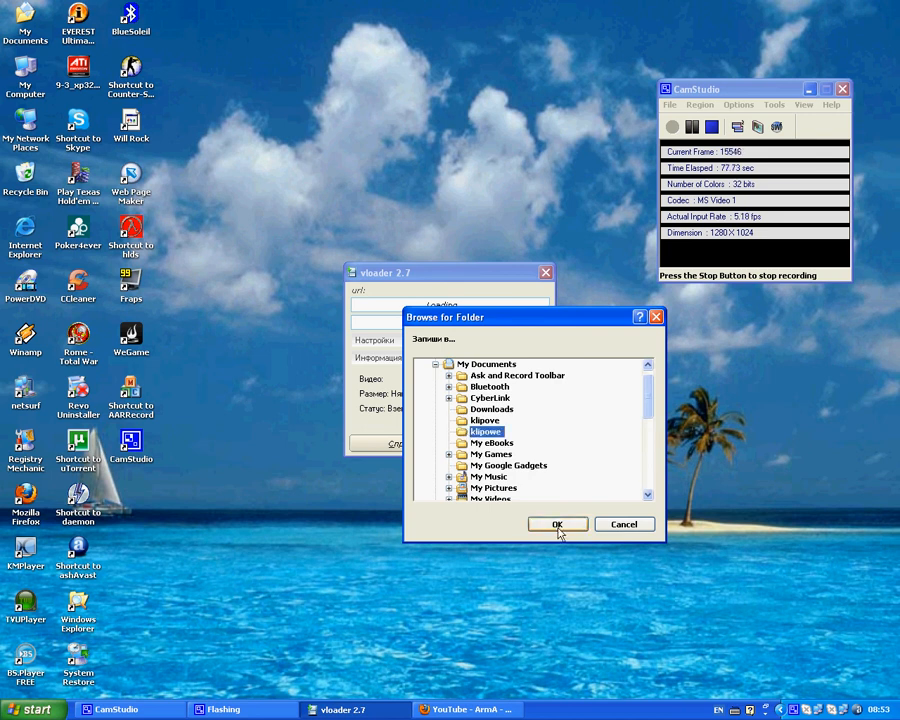
{"action": "left_click", "coordinate": [556, 524]}
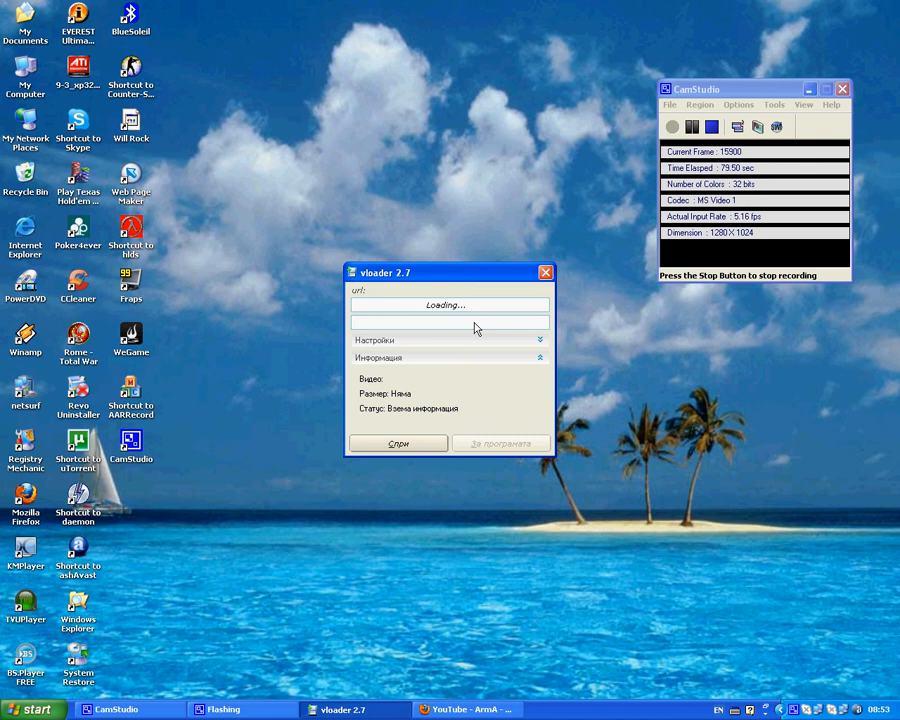